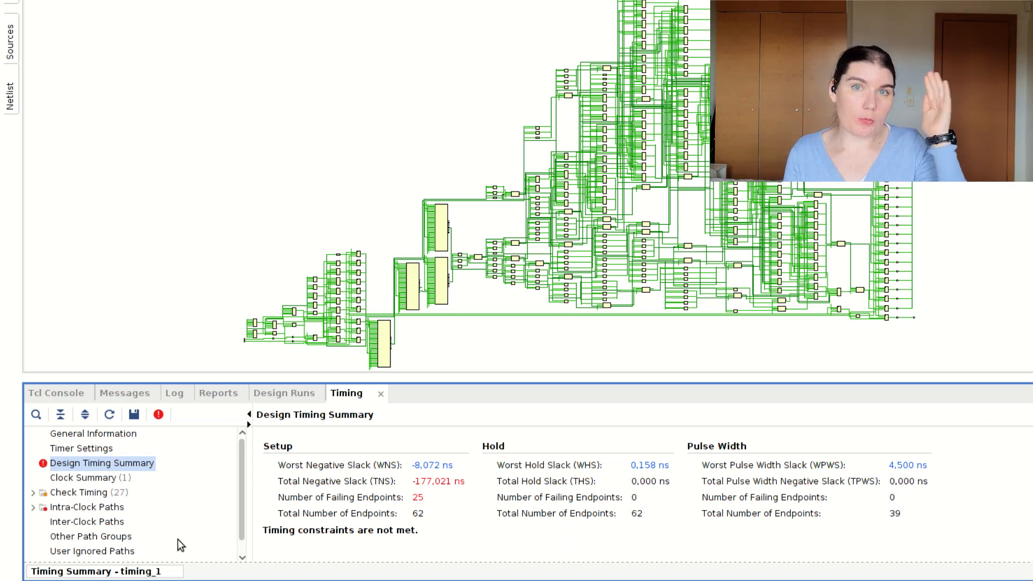
pyautogui.moveTo(197, 472)
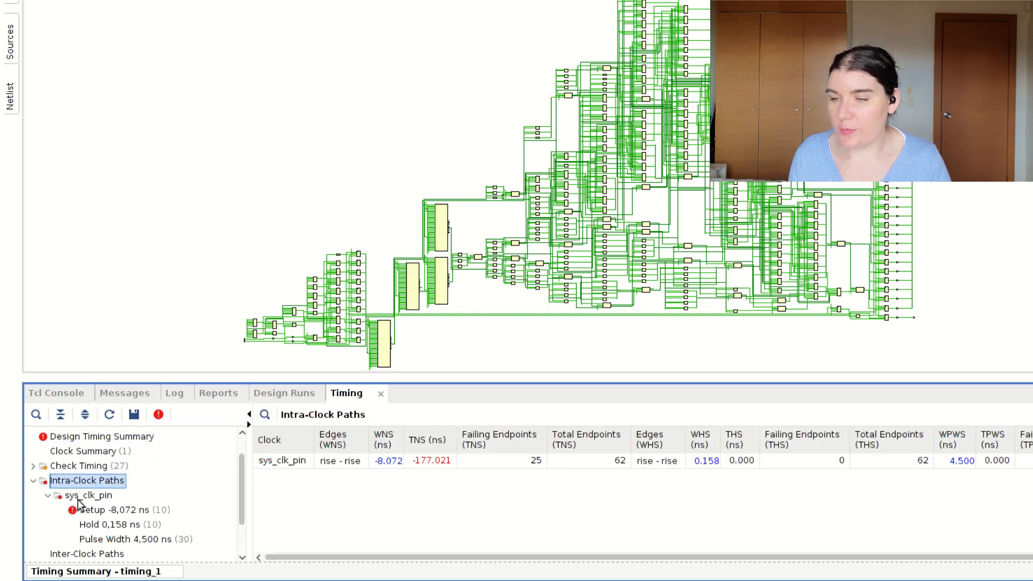
# - Show the sys_clk_pin setup paths and trace Path 1 (-8.072 ns slack) on the schematic
pyautogui.click(125, 509)
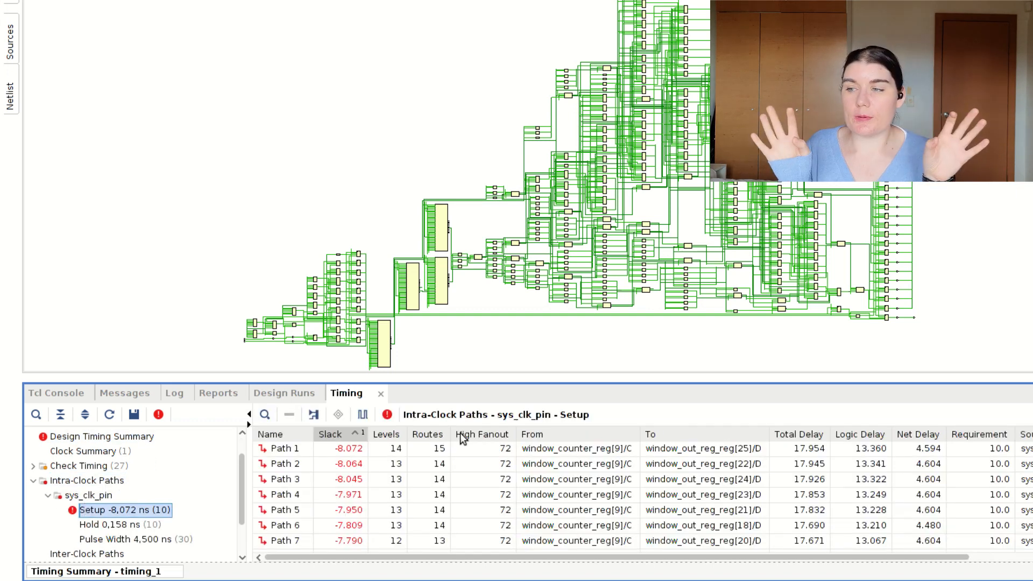
pyautogui.click(283, 447)
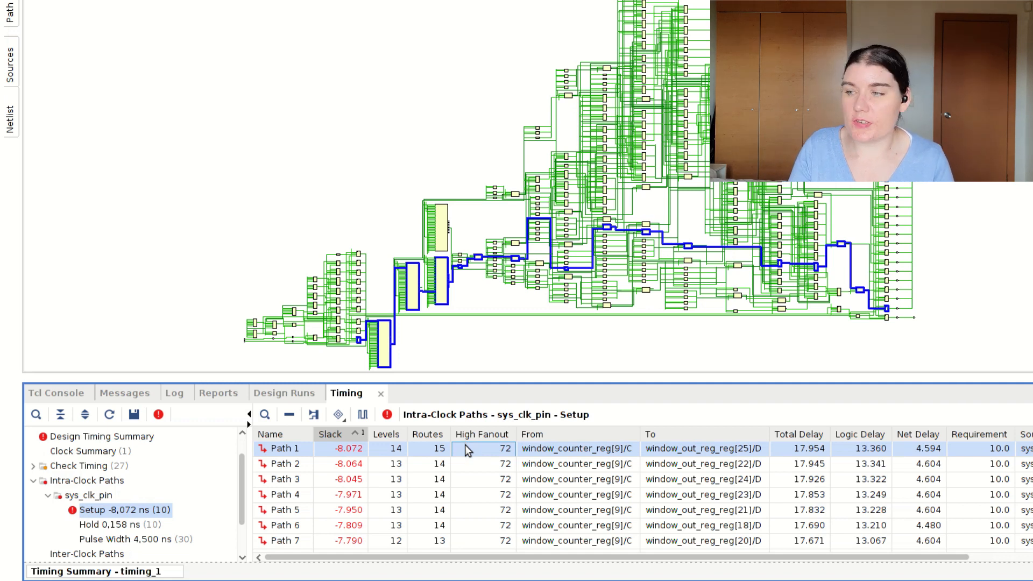
pyautogui.moveTo(852, 306)
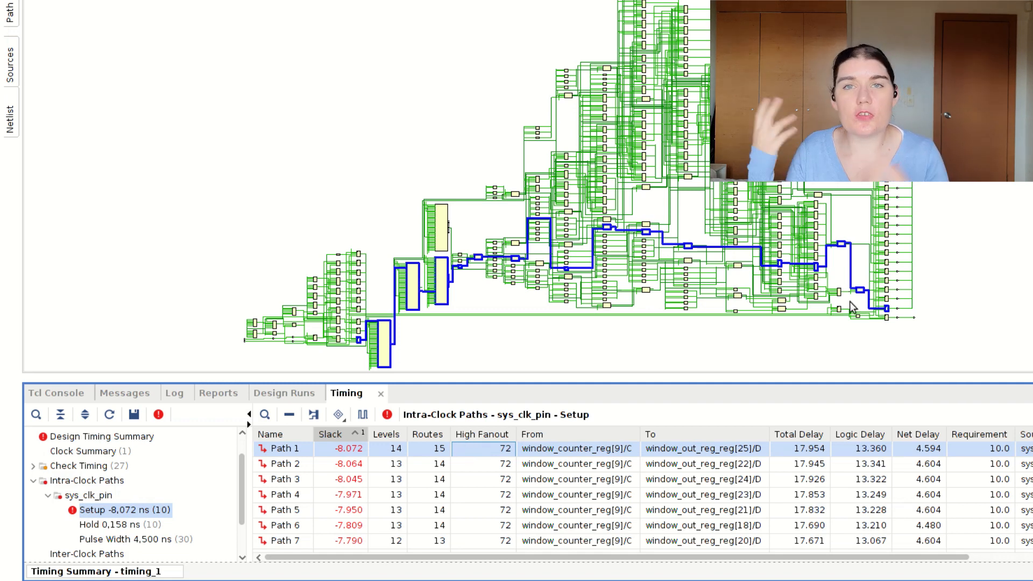
# - Bring up the detailed path report for the worst setup path and reach its Data Path rows
pyautogui.doubleClick(283, 448)
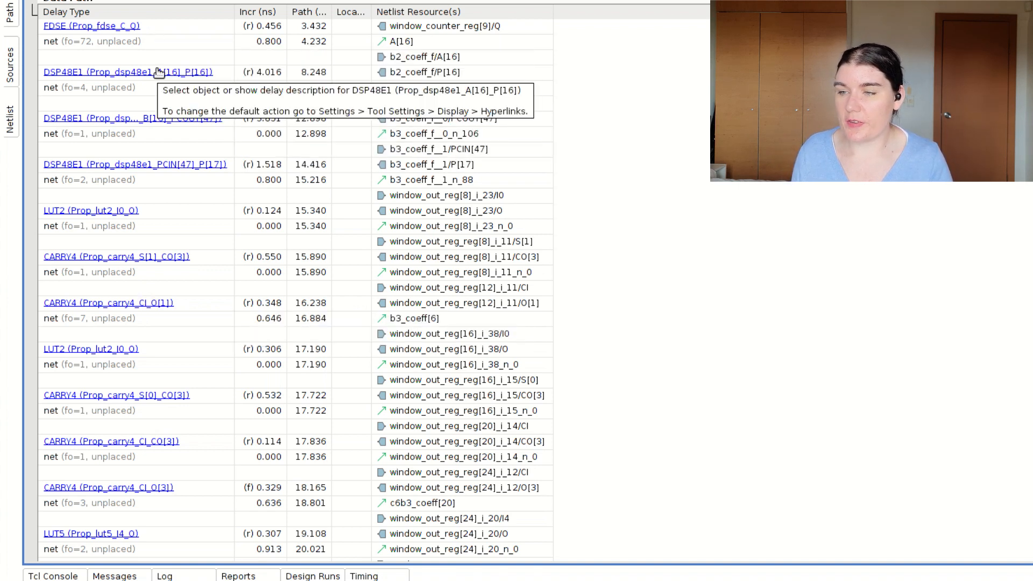
pyautogui.moveTo(210, 108)
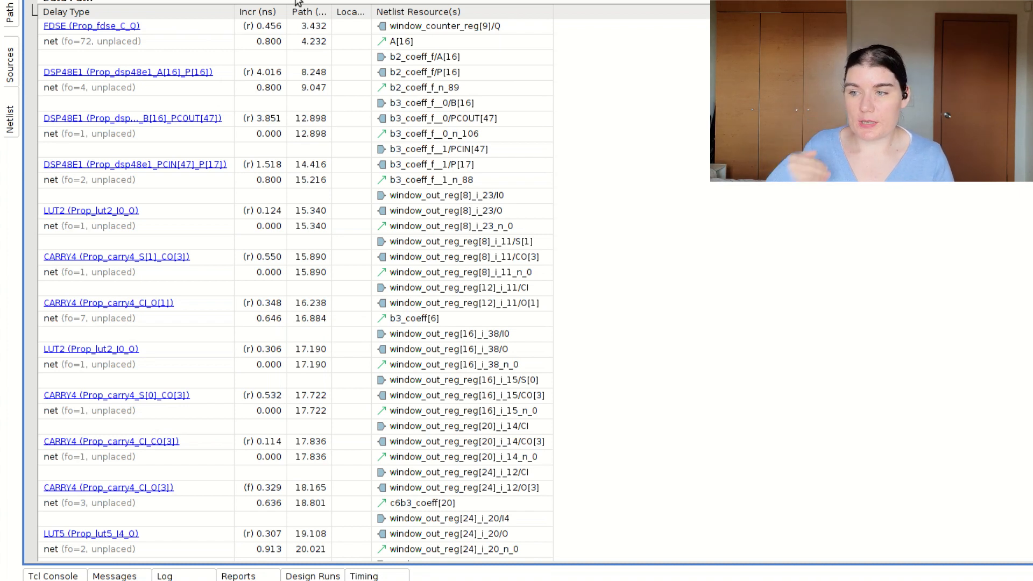
pyautogui.moveTo(147, 347)
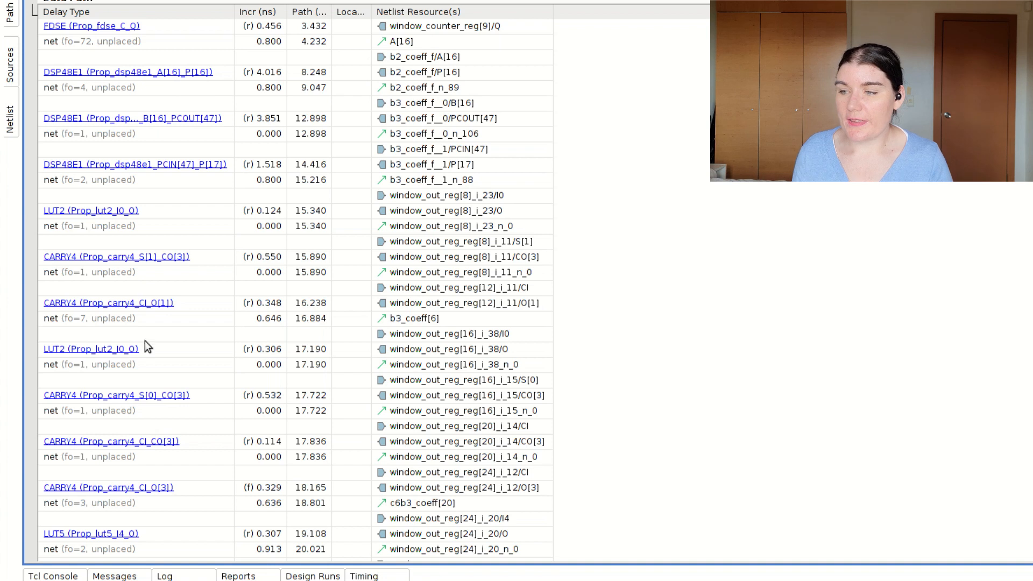
pyautogui.scroll(-3)
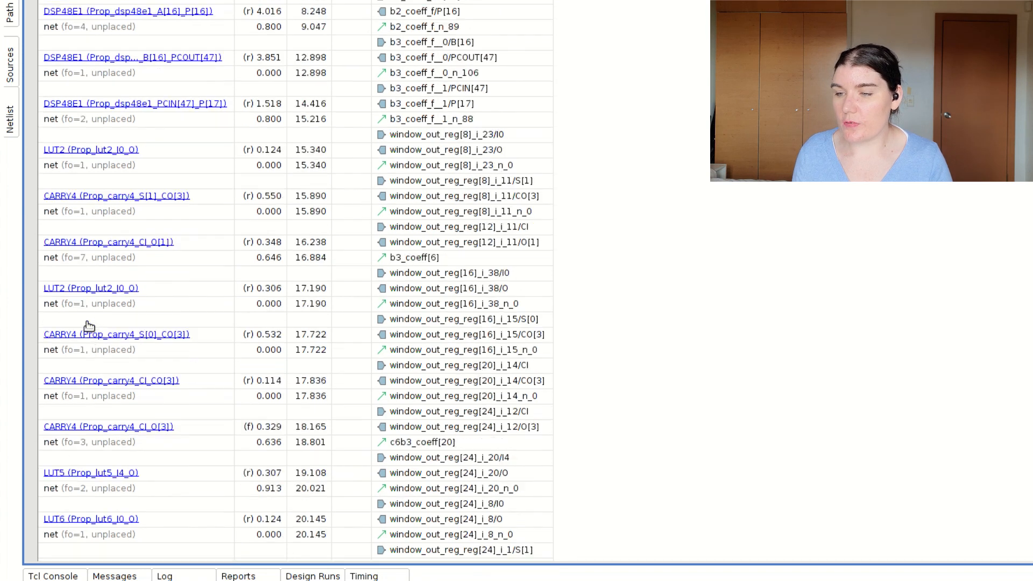
pyautogui.scroll(-3)
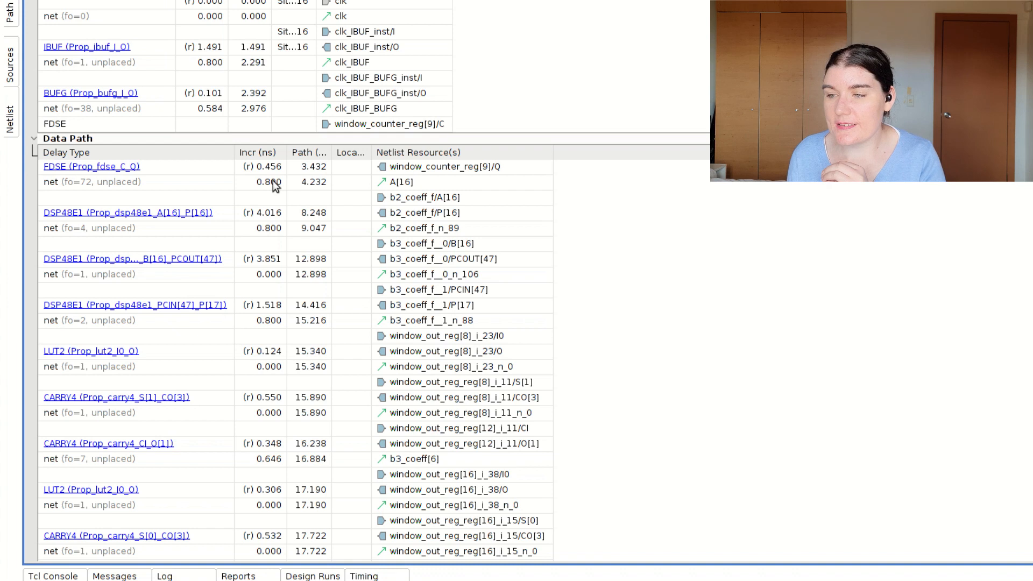
# - Inspect the counter register clock-to-output, high-fanout net and DSP multiplier delays
pyautogui.click(269, 182)
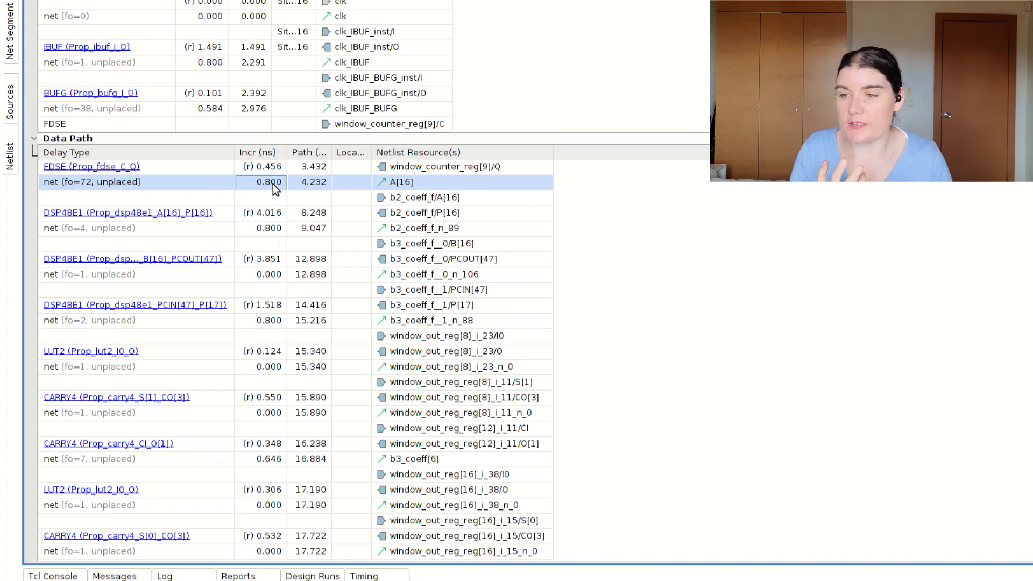
pyautogui.click(91, 166)
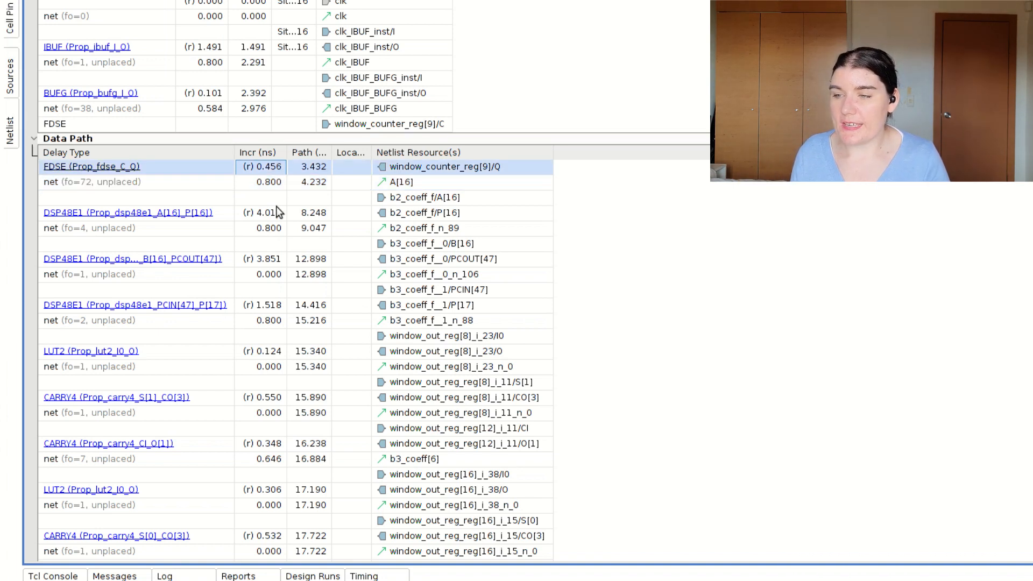
pyautogui.click(128, 212)
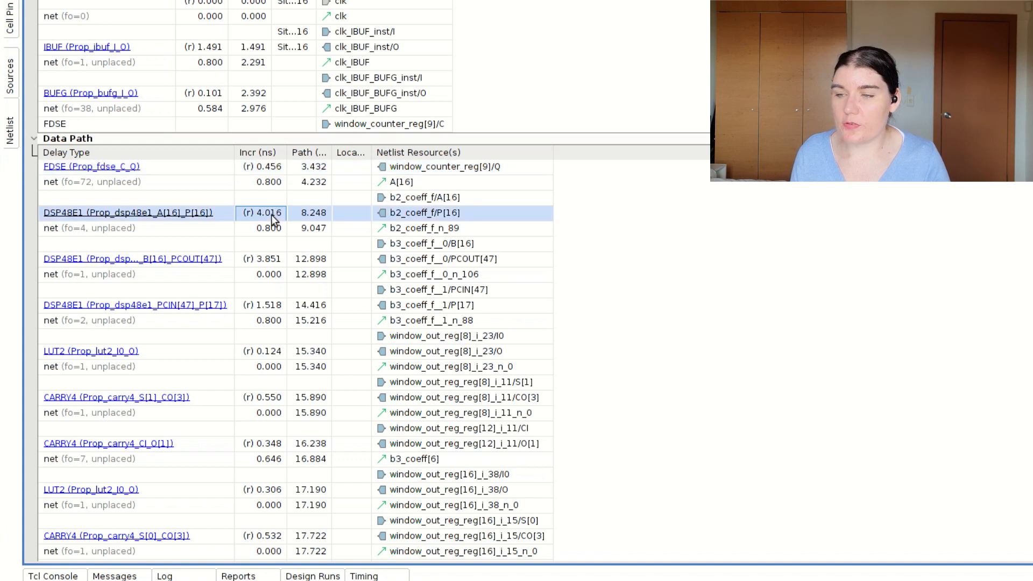
pyautogui.click(131, 259)
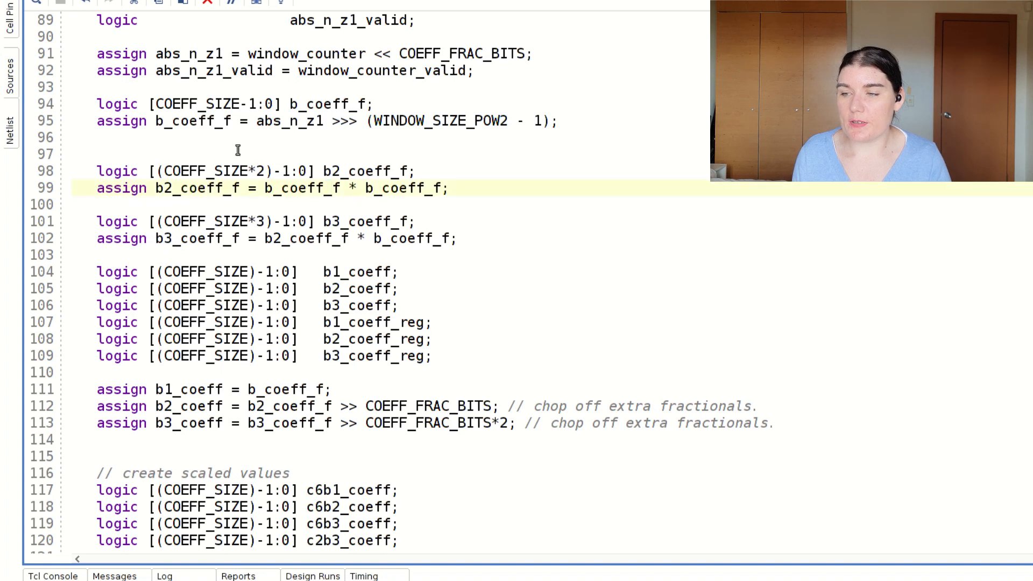
# - Move down the Parzen source to where the b2_coeff_f_z register block is added
pyautogui.scroll(-3)
pyautogui.write('logic [(COEFF_SIZE*2)-1:0] b2_coeff_f_z;')
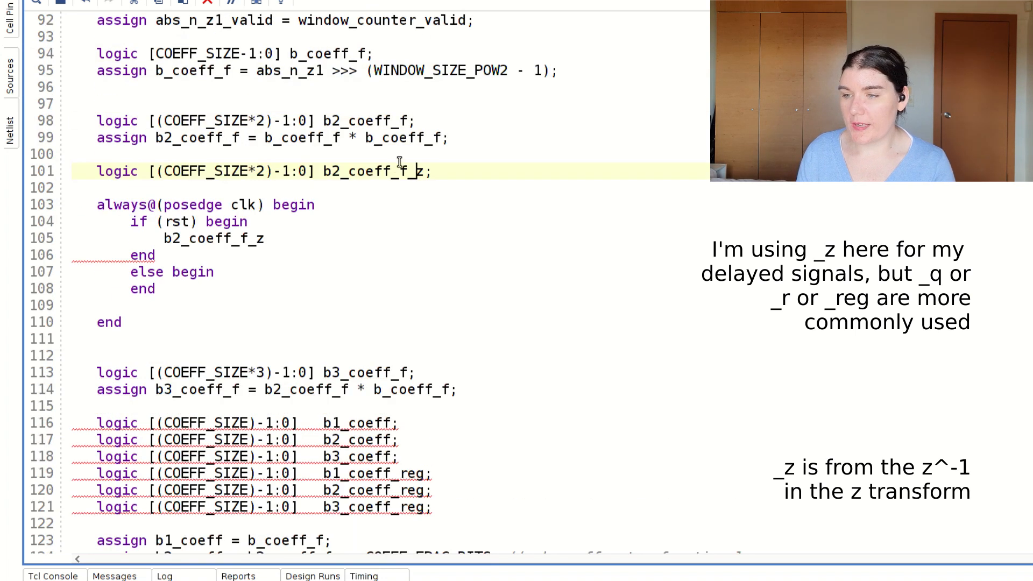
# - Assign b2_coeff_f_z <= '0 on reset and b2_coeff_f_z <= b2_coeff_f otherwise
pyautogui.click(267, 239)
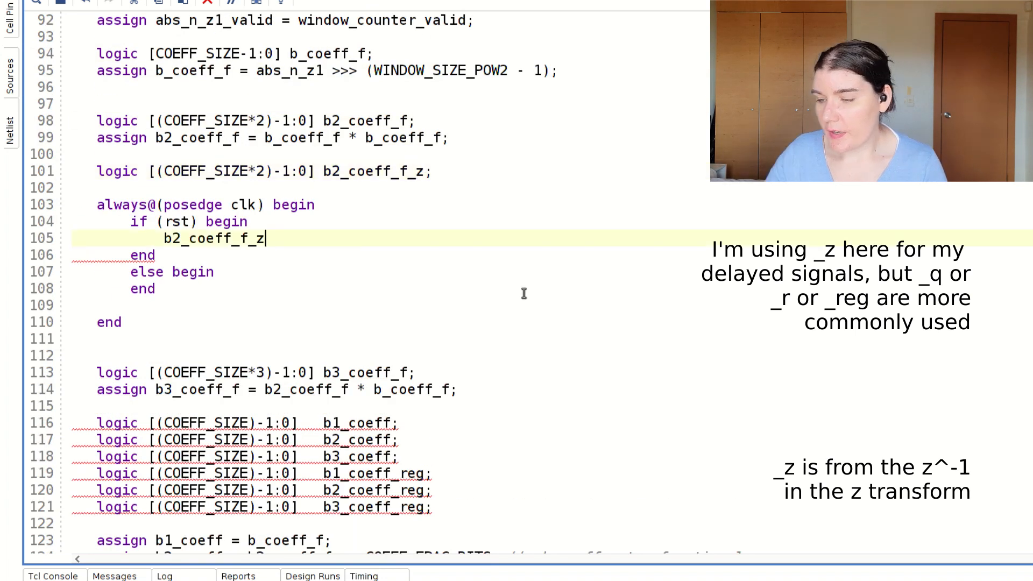
pyautogui.write("<= '0;")
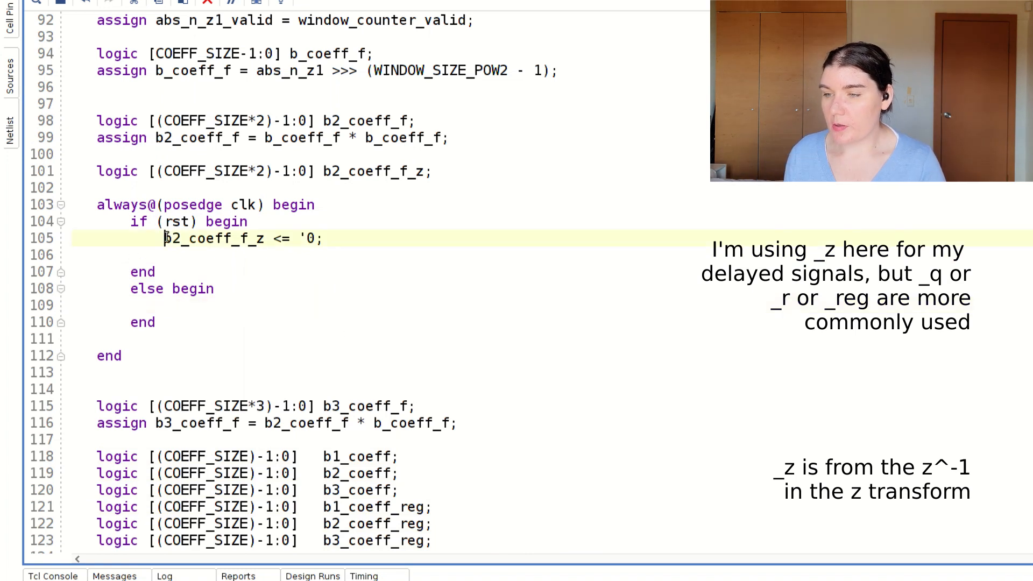
pyautogui.moveTo(164, 239); pyautogui.dragTo(325, 239)
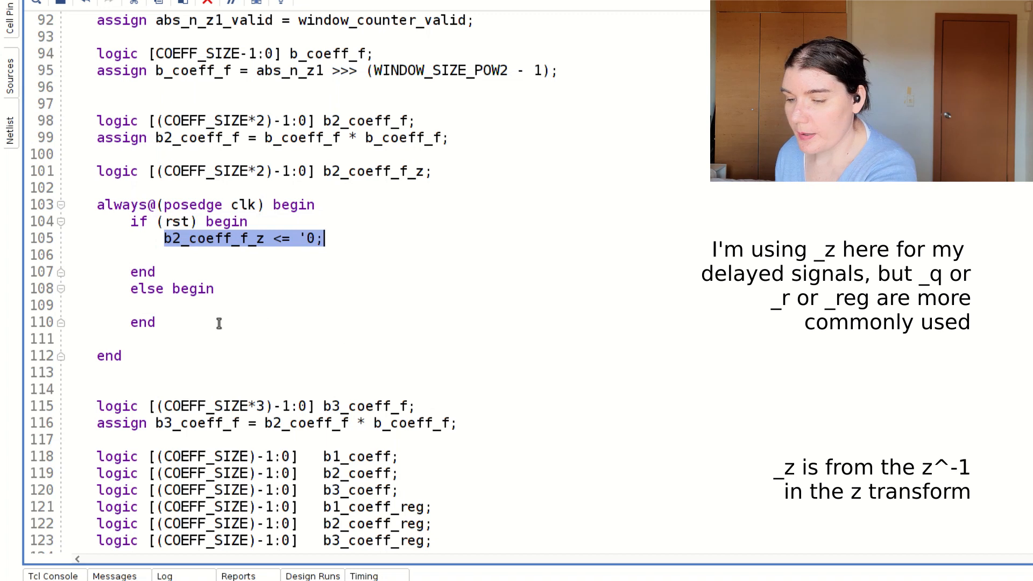
pyautogui.write('b2_coeff_f_z <= b2_coeff_f;')
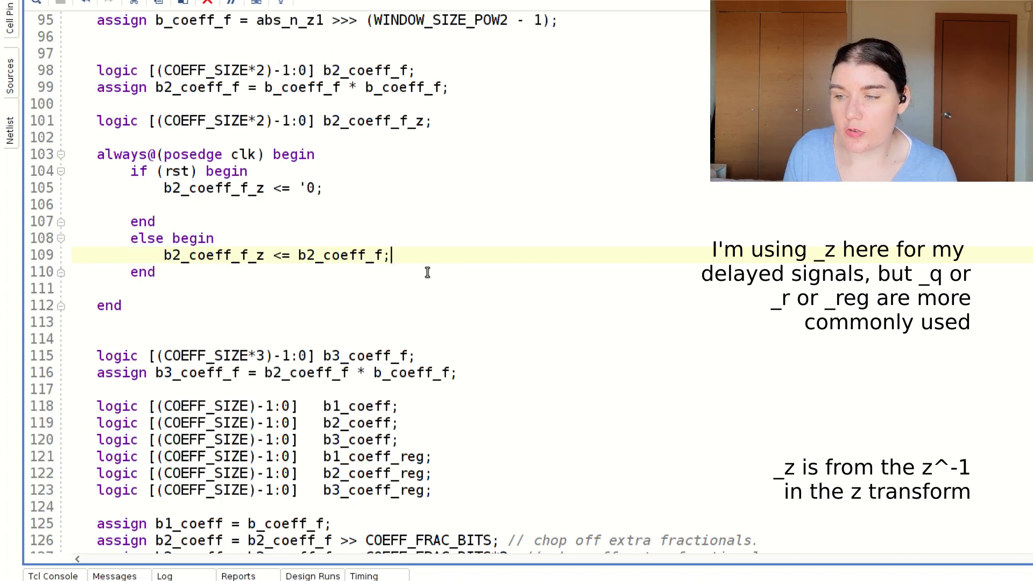
pyautogui.moveTo(434, 265)
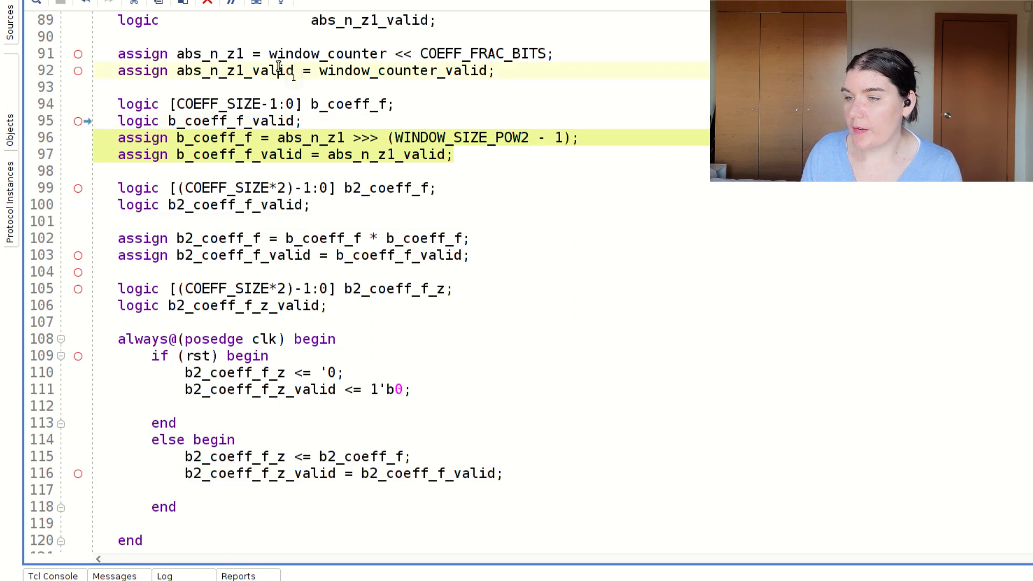
# - Reach the valid-flag code and register b2_coeff_f_z_valid with reset to 1'b0
pyautogui.scroll(-3)
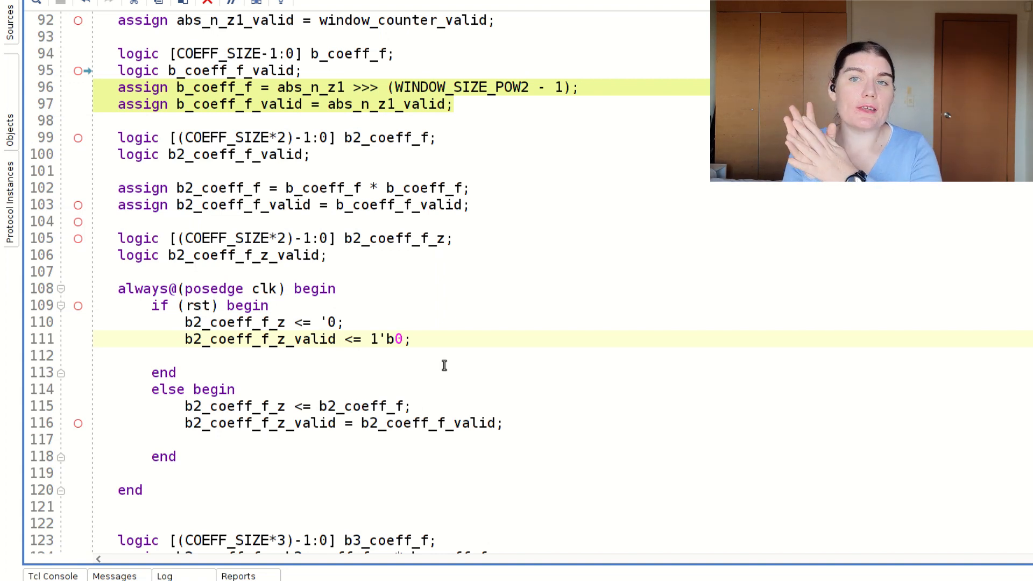
pyautogui.click(334, 187)
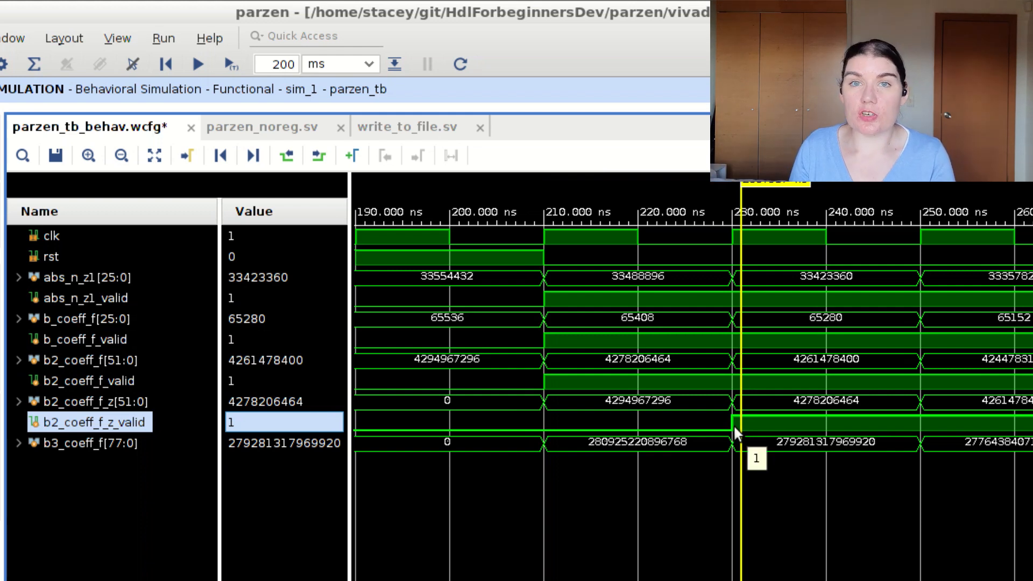
# - Reorder the waveform so b2_coeff_f_z and its valid sit under b2_coeff_f and compare timing
pyautogui.click(87, 381)
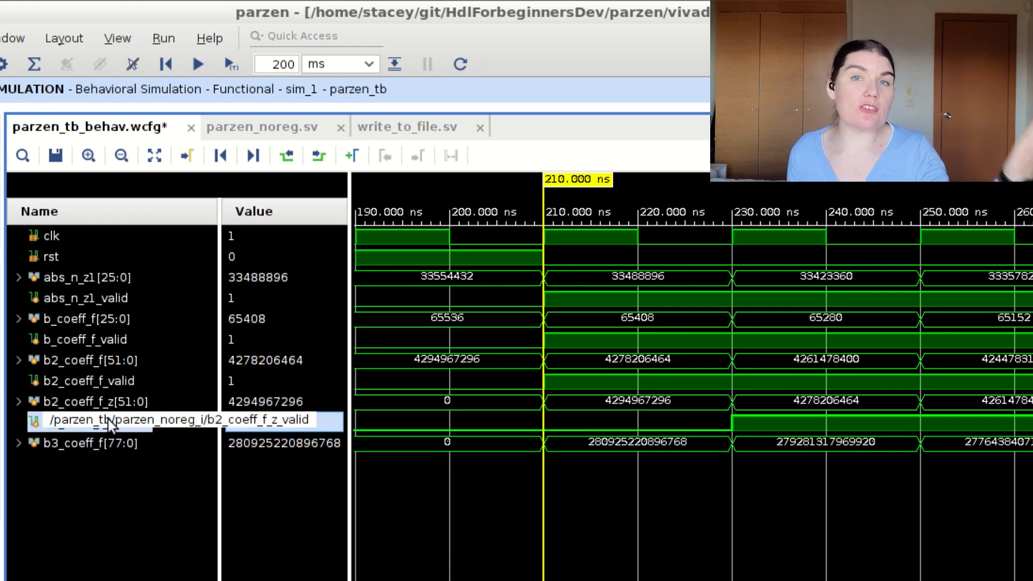
pyautogui.click(735, 422)
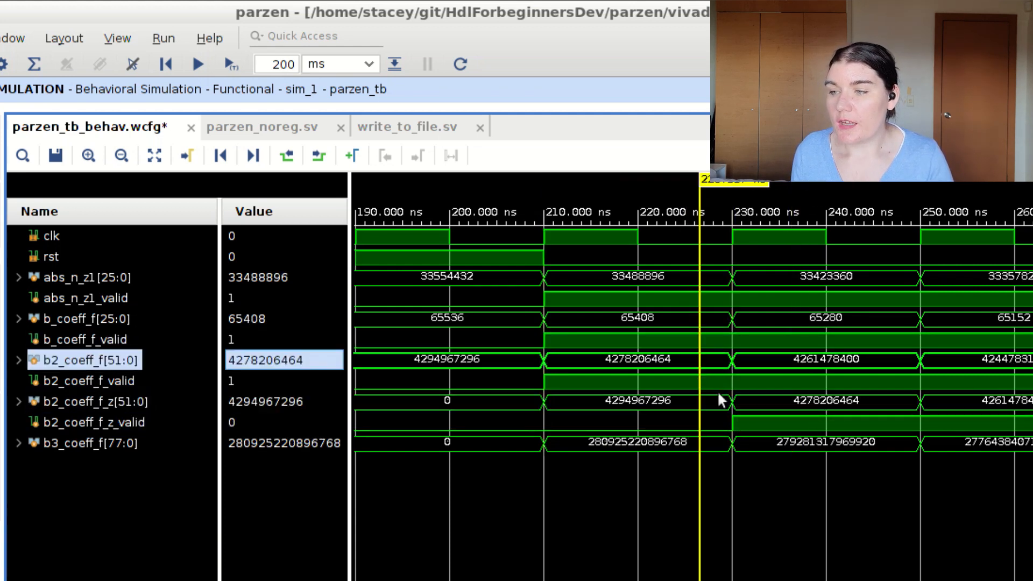
pyautogui.moveTo(96, 574)
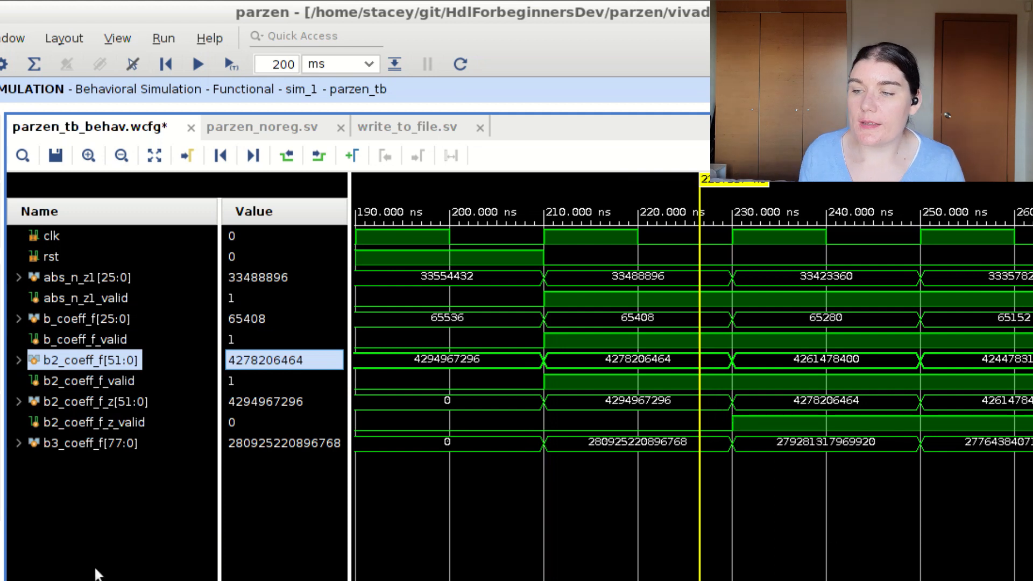
pyautogui.click(84, 442)
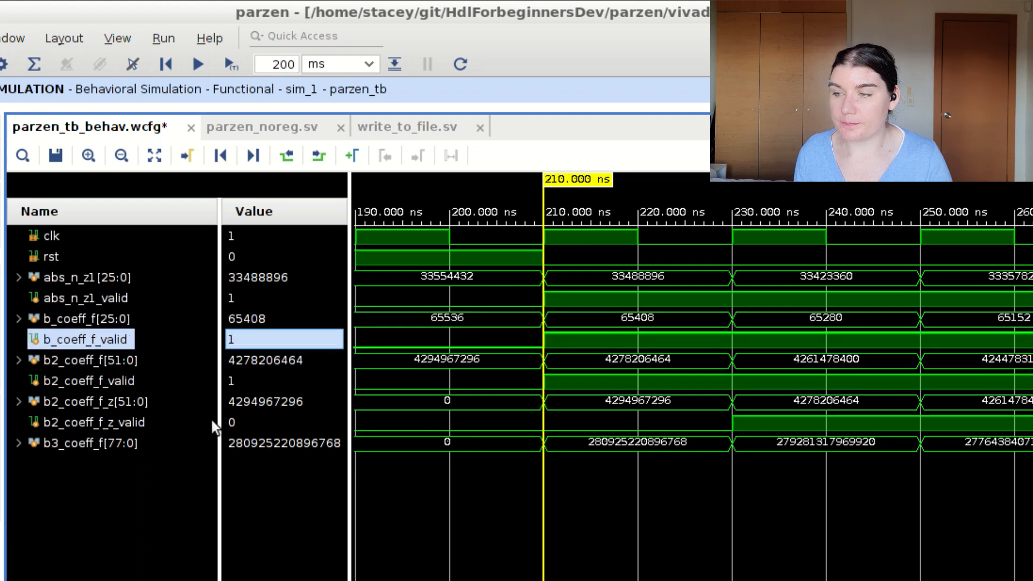
pyautogui.click(86, 402)
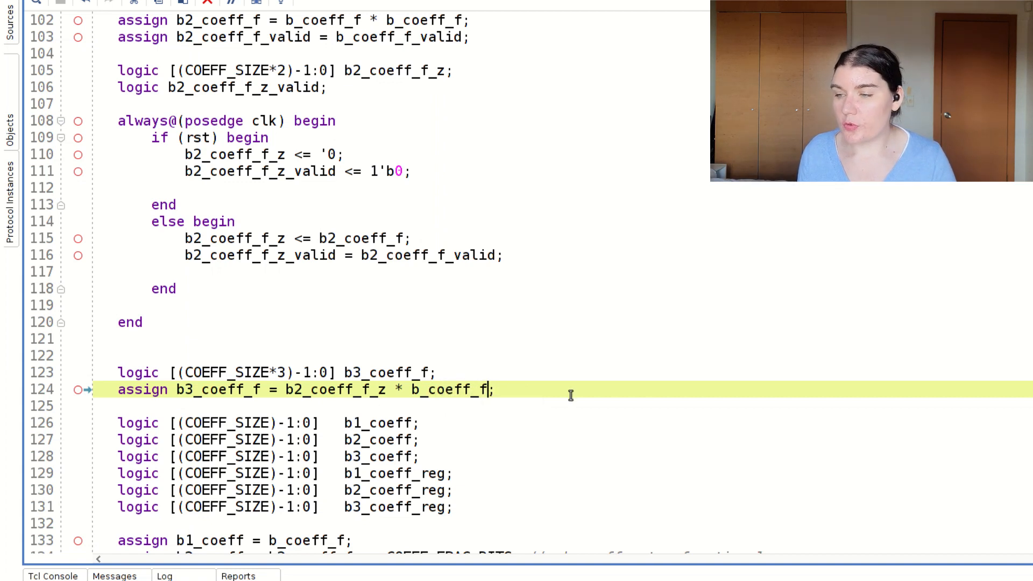
# - Declare b_coeff_f_z with its valid and use b_coeff_f_z in the b3_coeff_f assign
pyautogui.write('_z;')
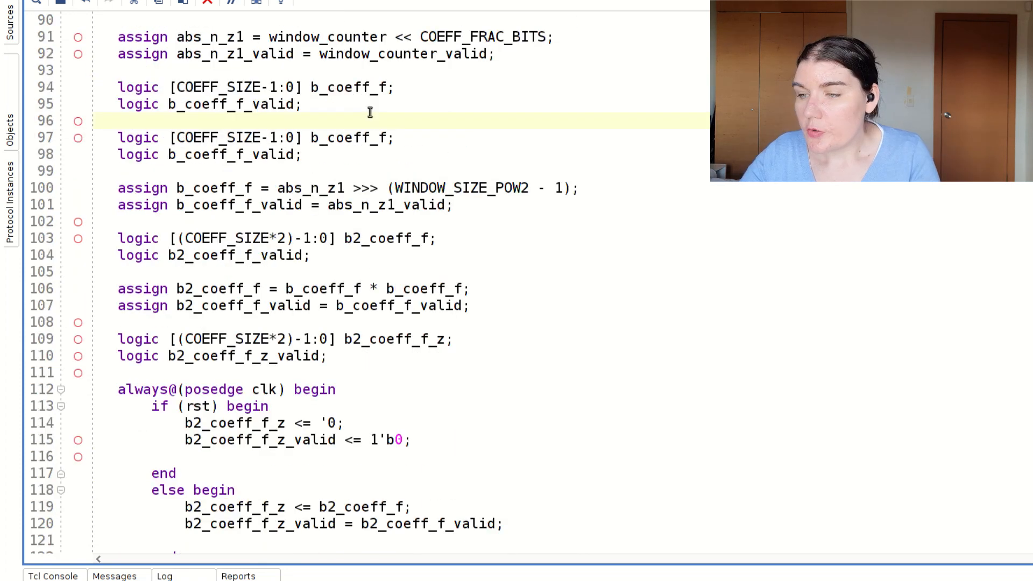
pyautogui.press('Backspace')
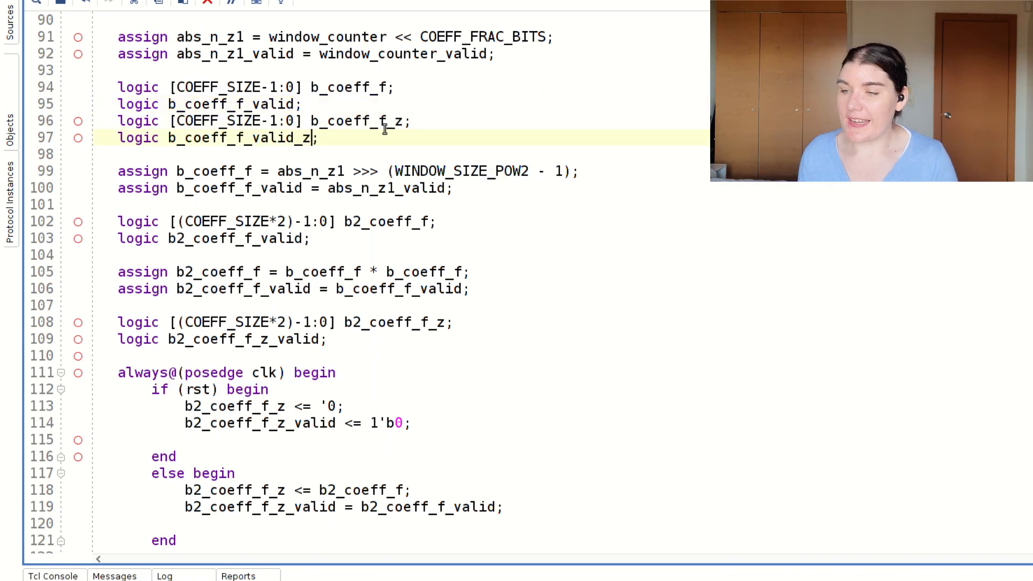
pyautogui.doubleClick(360, 120)
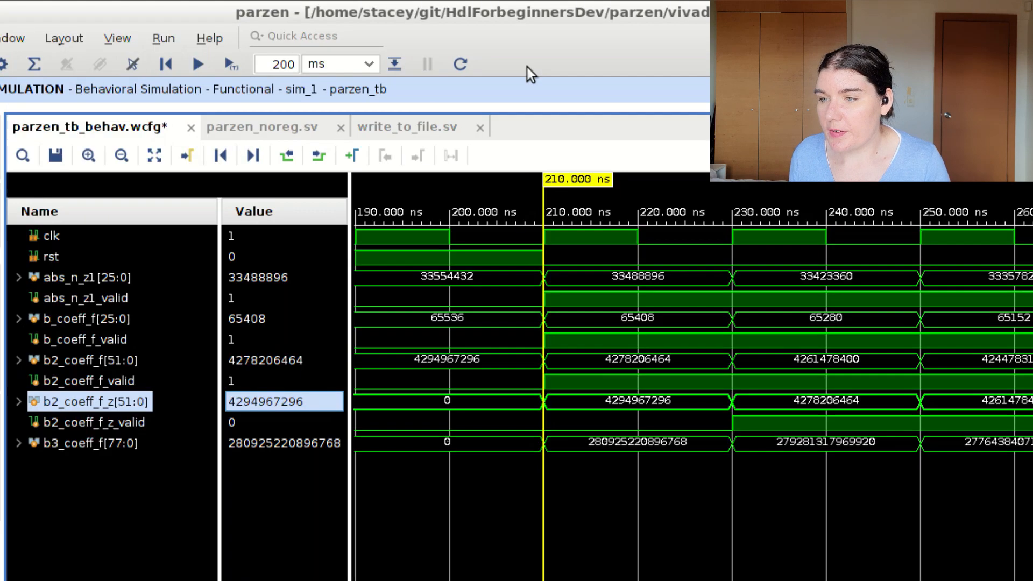
# - Relaunch the simulation and zoom in on the first valid samples near 230 ns
pyautogui.click(87, 155)
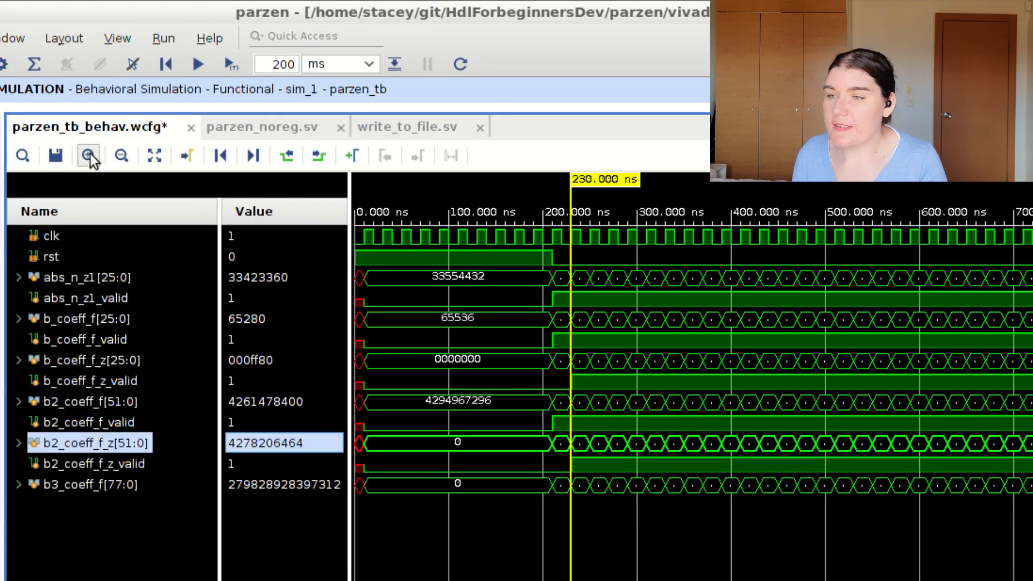
pyautogui.click(87, 155)
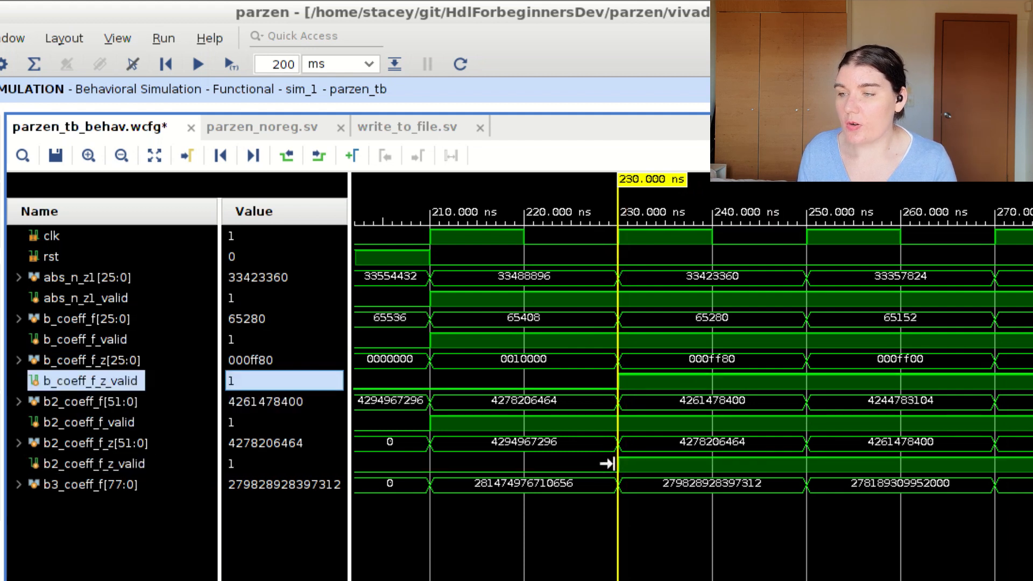
pyautogui.moveTo(376, 270)
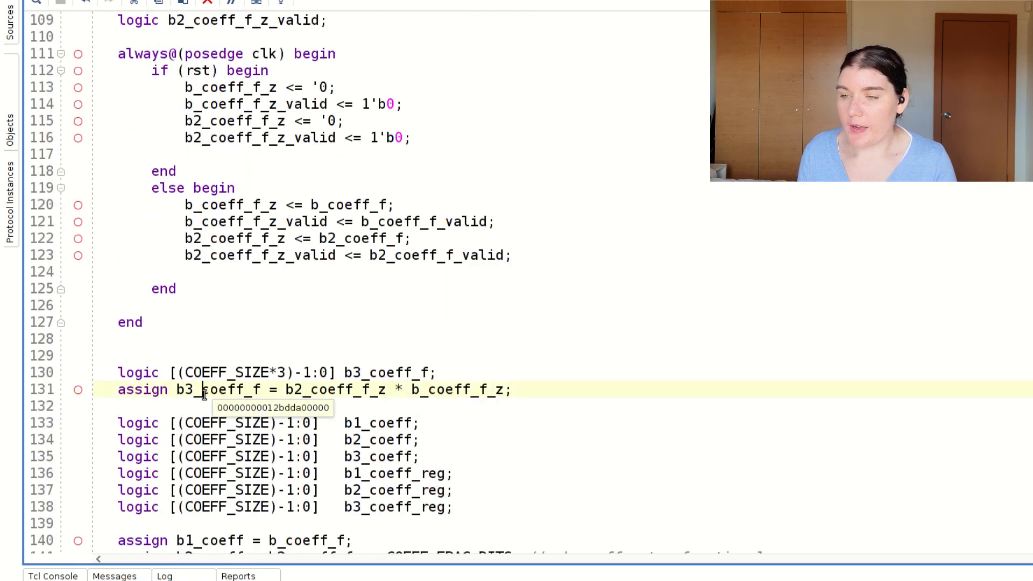
# - Select the b3_coeff_f signal before rerunning the timing summary
pyautogui.doubleClick(218, 390)
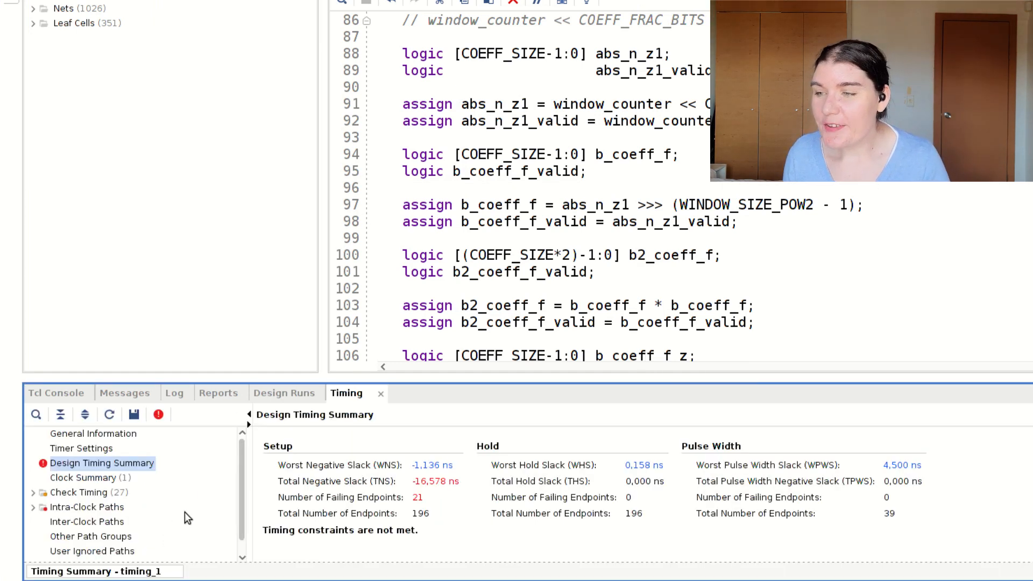
# - List sys_clk_pin setup paths and inspect Path 1 from b3_coeff_f__3 to window_out_reg[25]
pyautogui.click(89, 509)
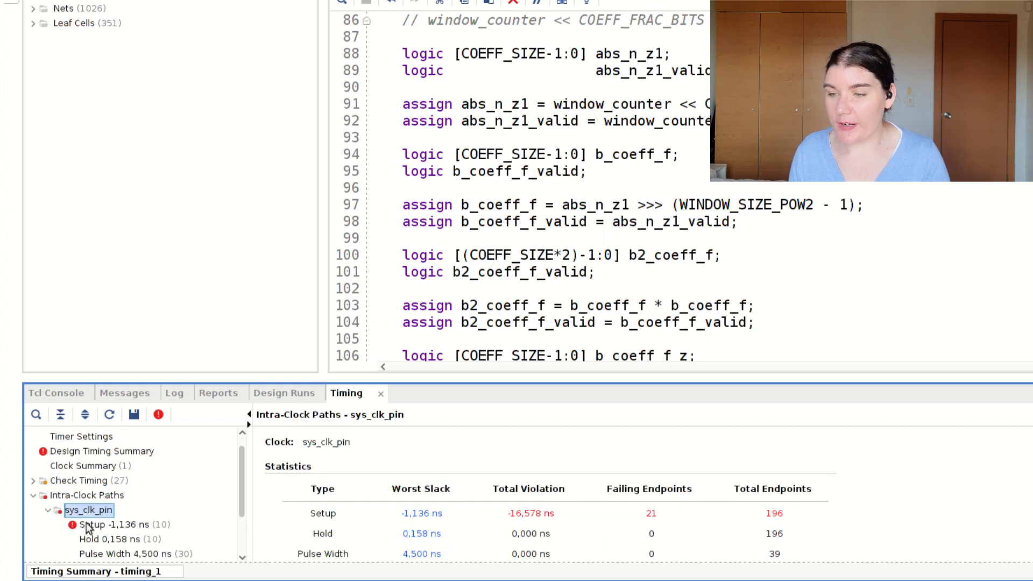
pyautogui.click(102, 524)
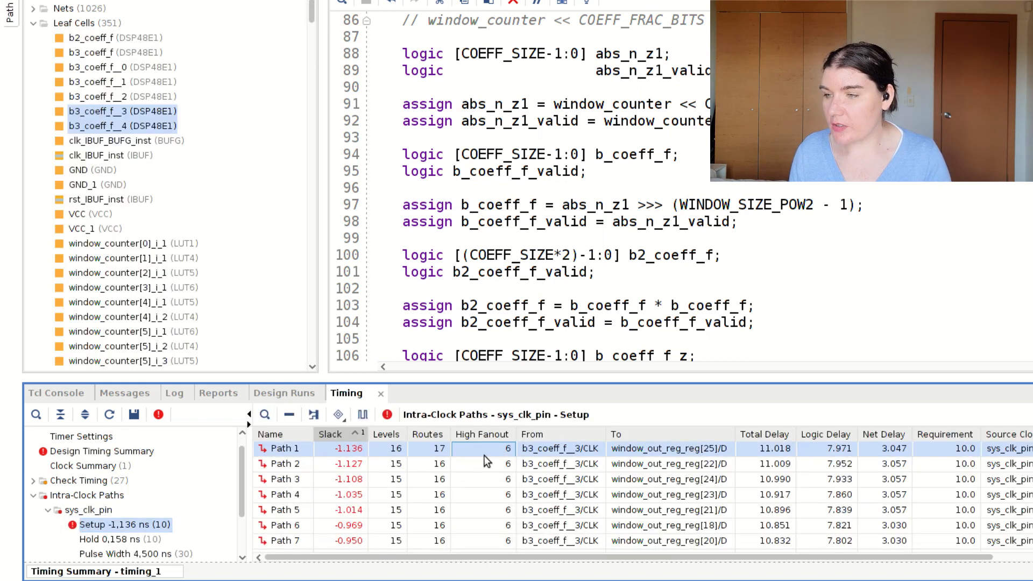
pyautogui.doubleClick(284, 449)
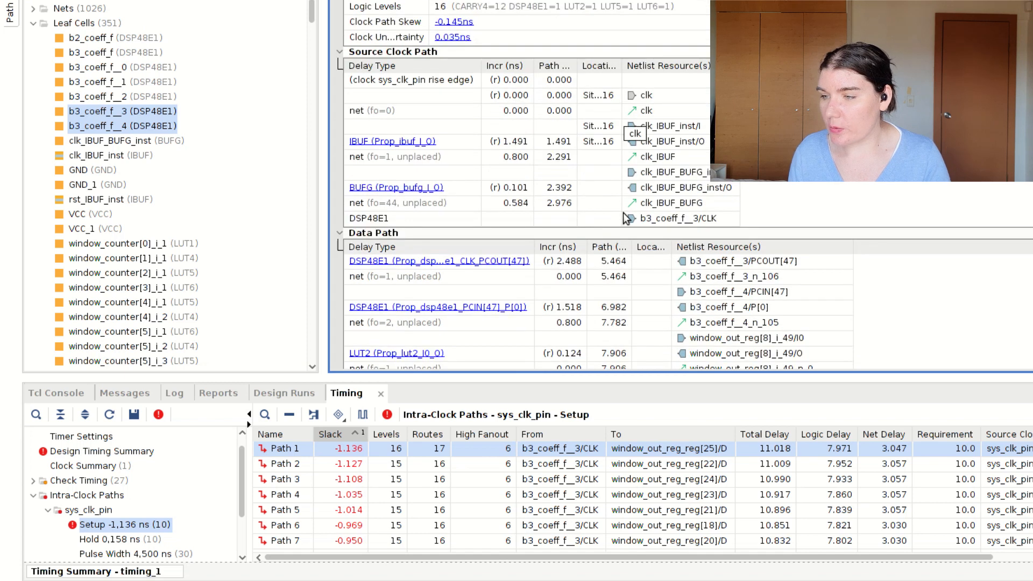
pyautogui.scroll(-3)
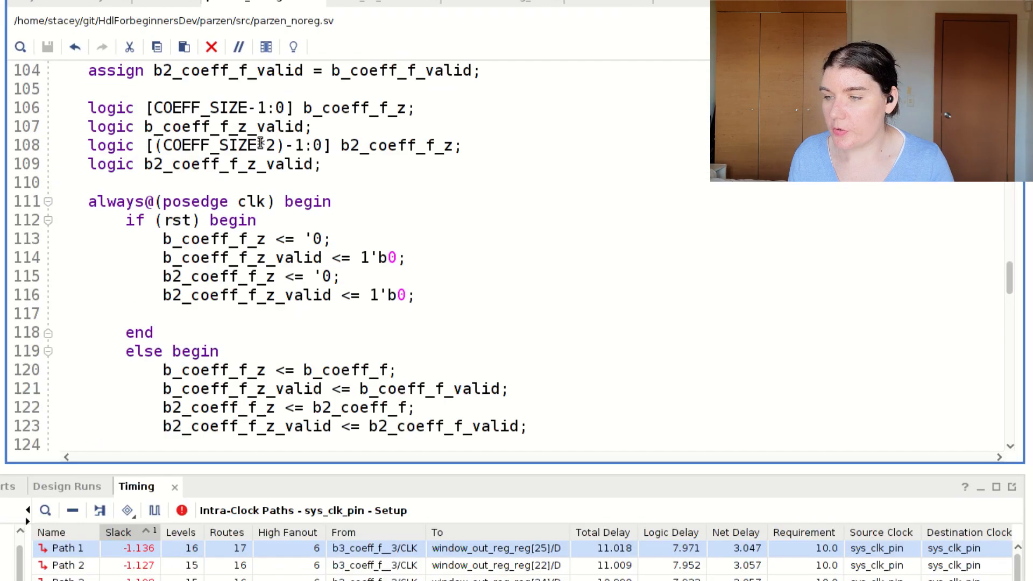
# - Scroll through the b3_coeff_f code back to the Path 1 setup timing report
pyautogui.scroll(-3)
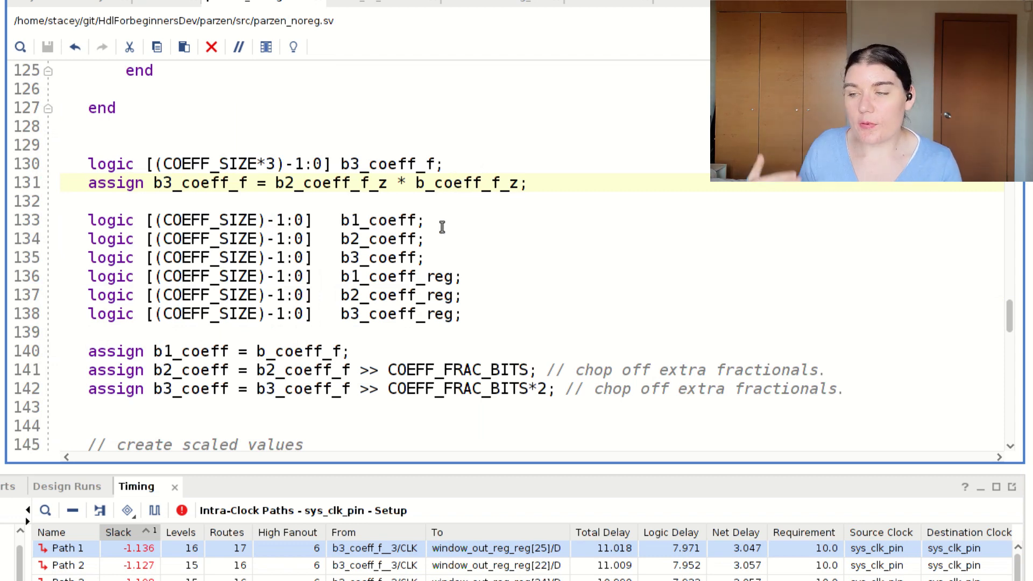
pyautogui.scroll(-3)
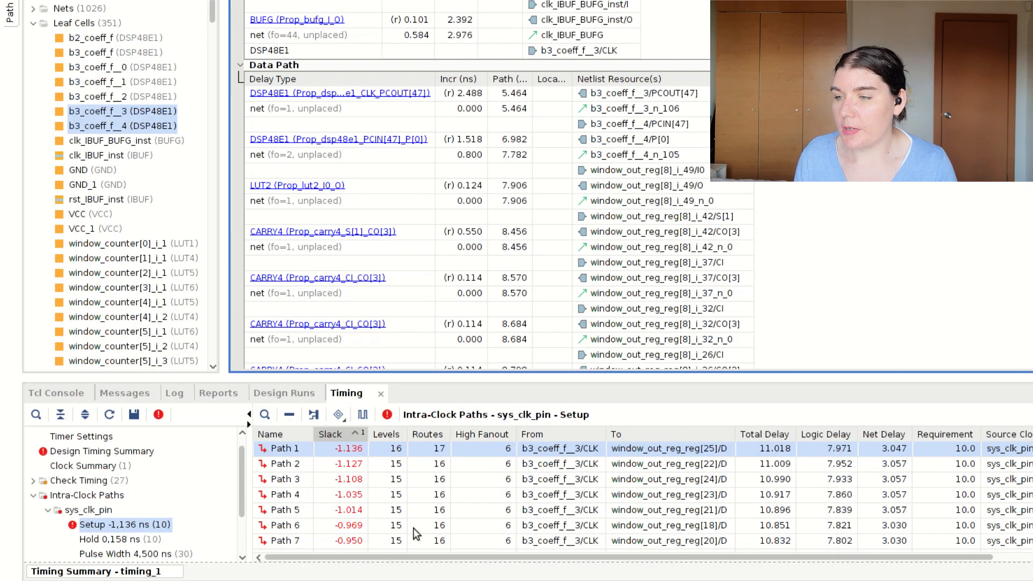
pyautogui.moveTo(349, 105)
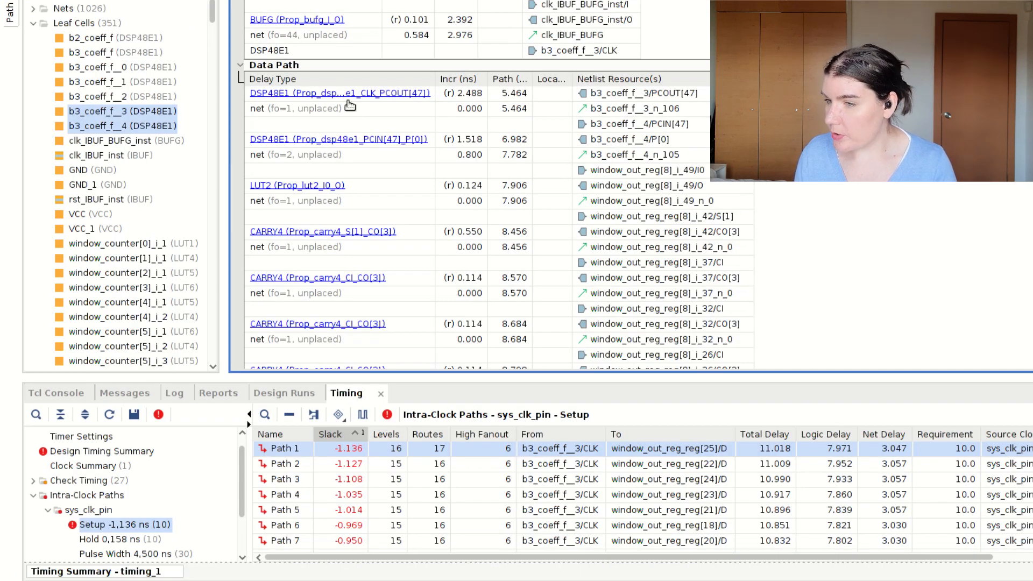
# - Scroll the Design Timing Summary showing constraints met with WNS 0.351 ns
pyautogui.scroll(-3)
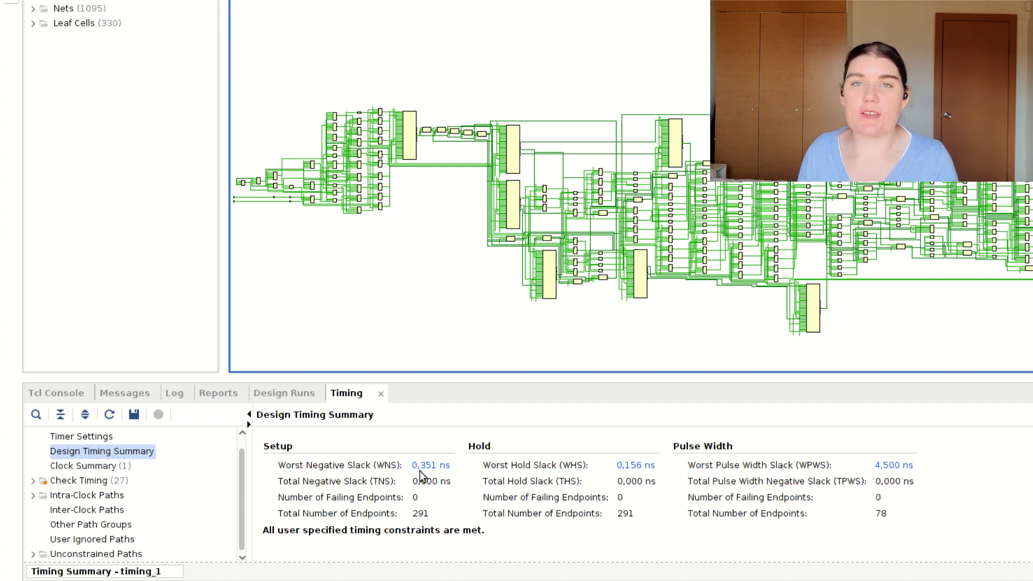
pyautogui.moveTo(53, 503)
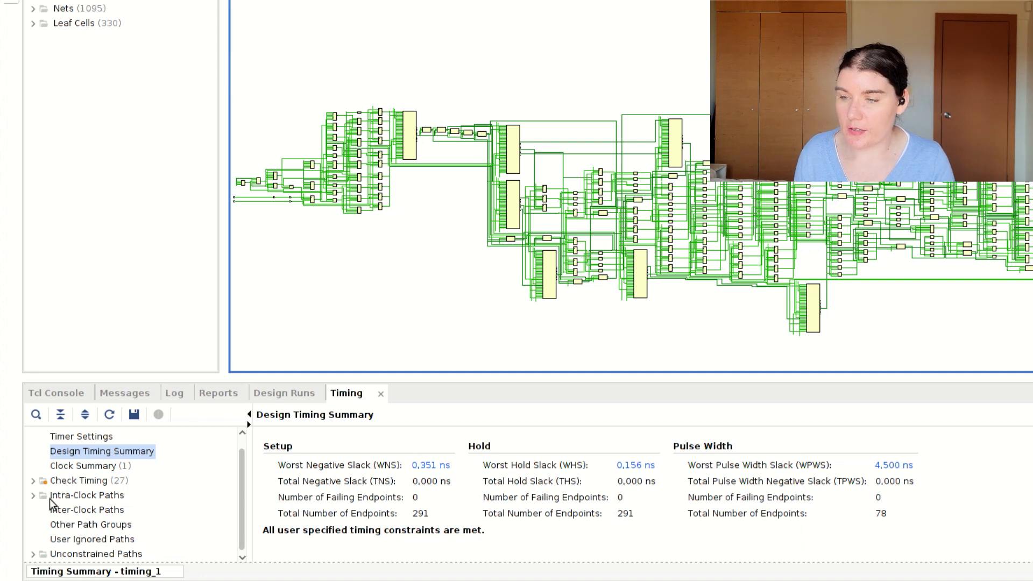